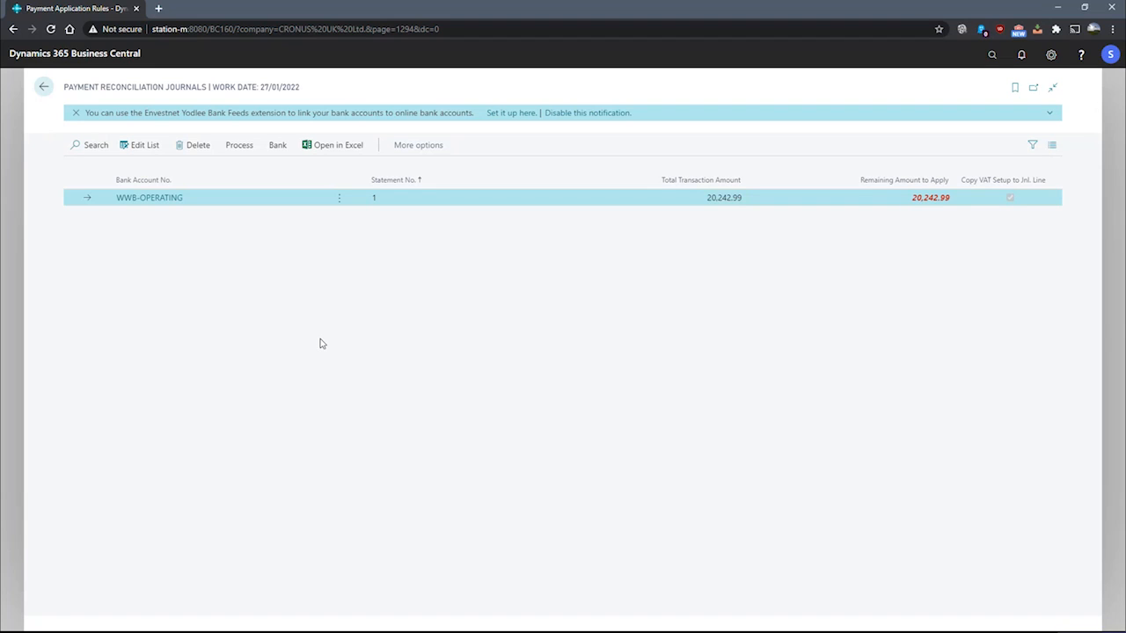
mouse_move(268, 284)
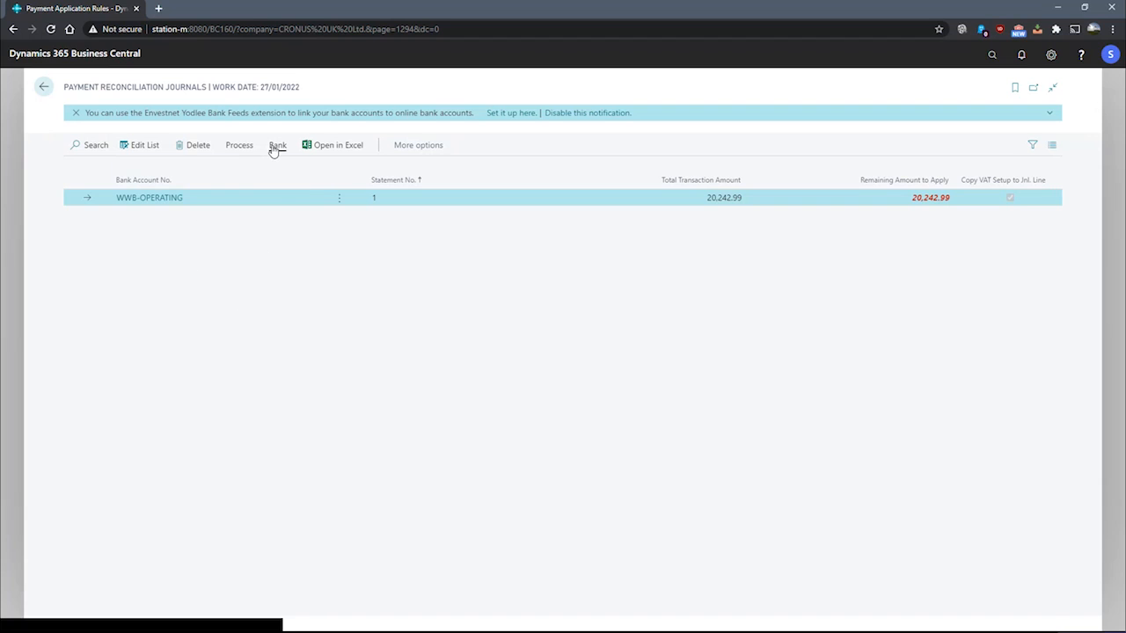
Open the WWB-OPERATING payment bank account card from the Bank action to view its match tolerance.
click(211, 197)
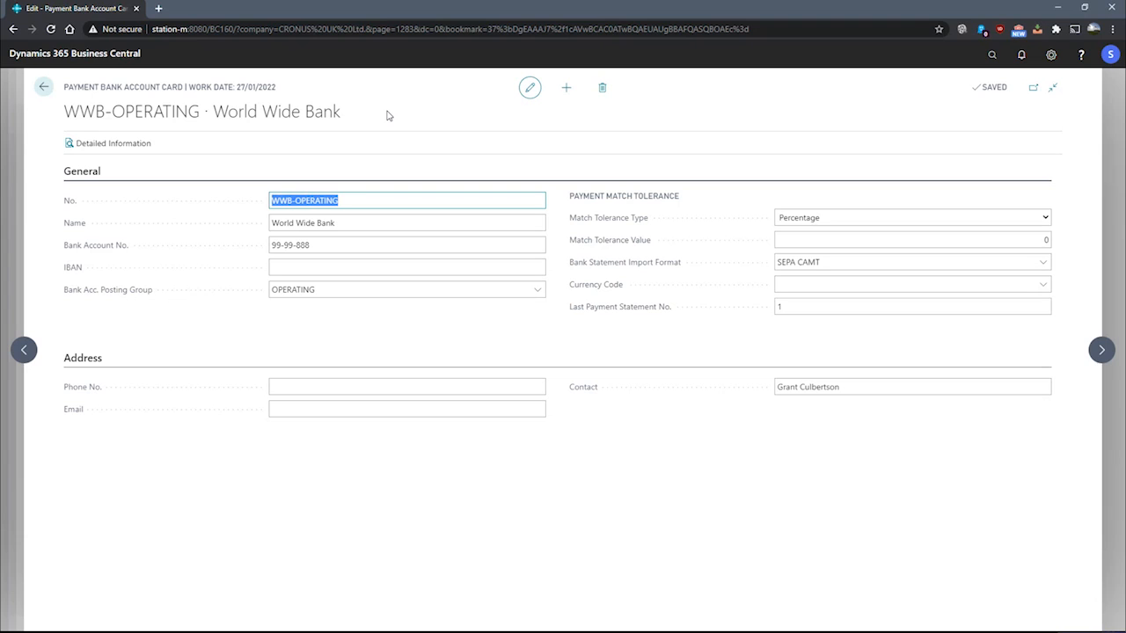
mouse_move(635, 306)
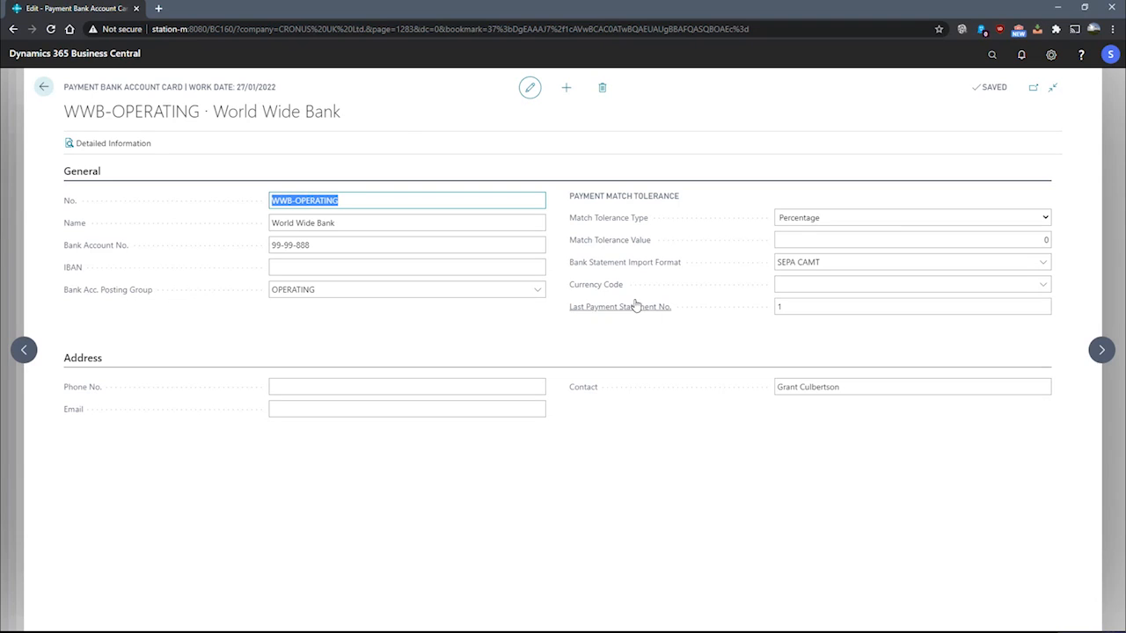
mouse_move(665, 336)
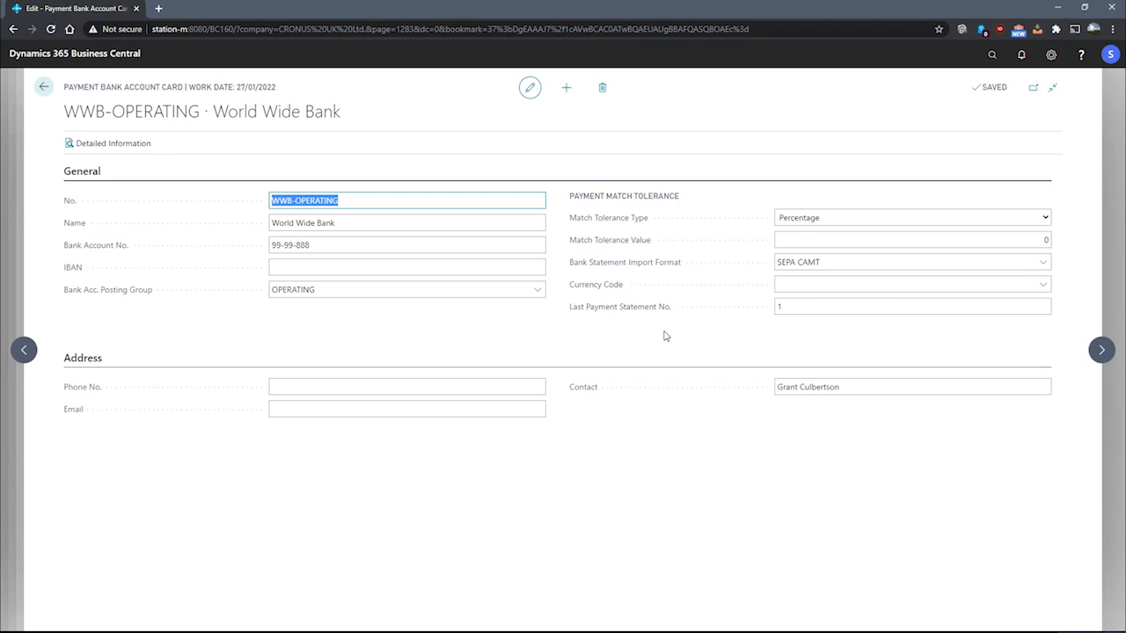
mouse_move(807, 231)
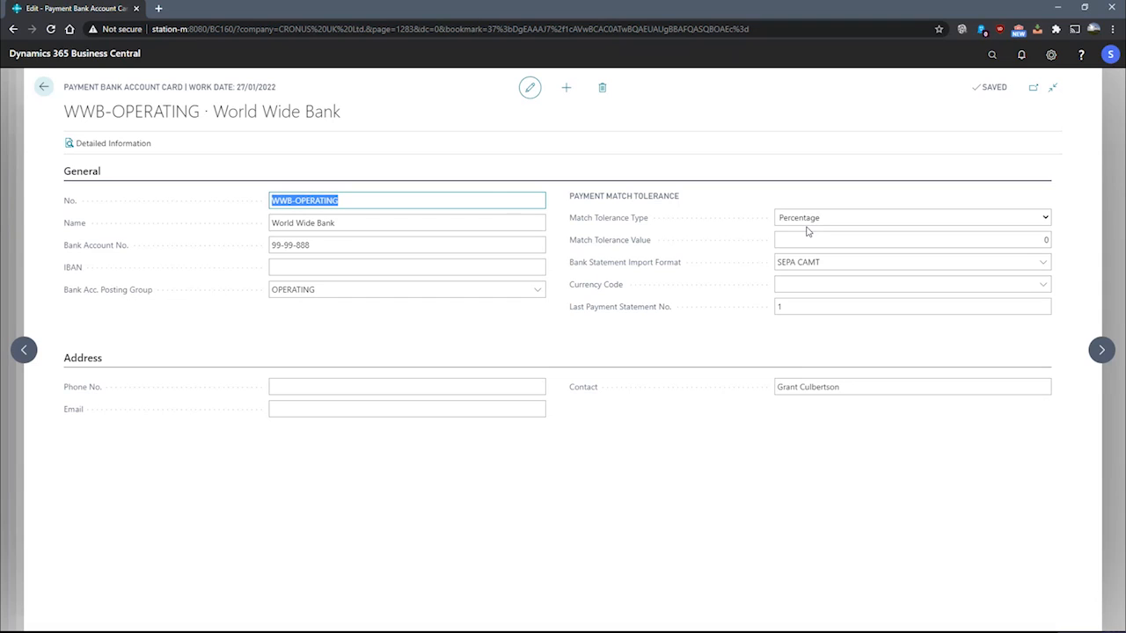
click(911, 217)
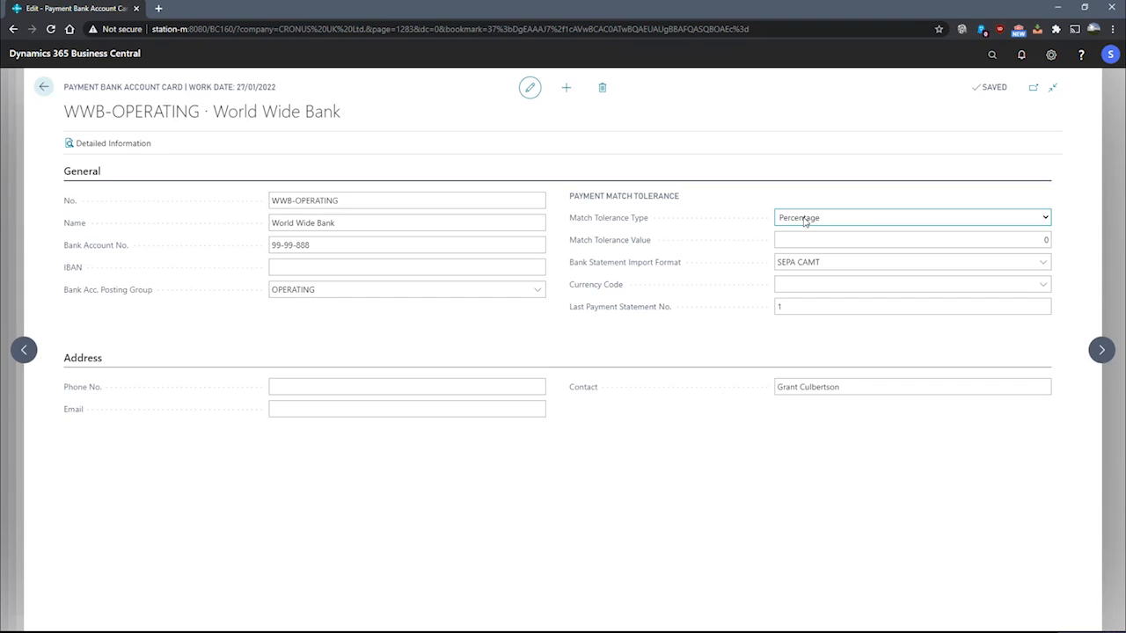
mouse_move(763, 255)
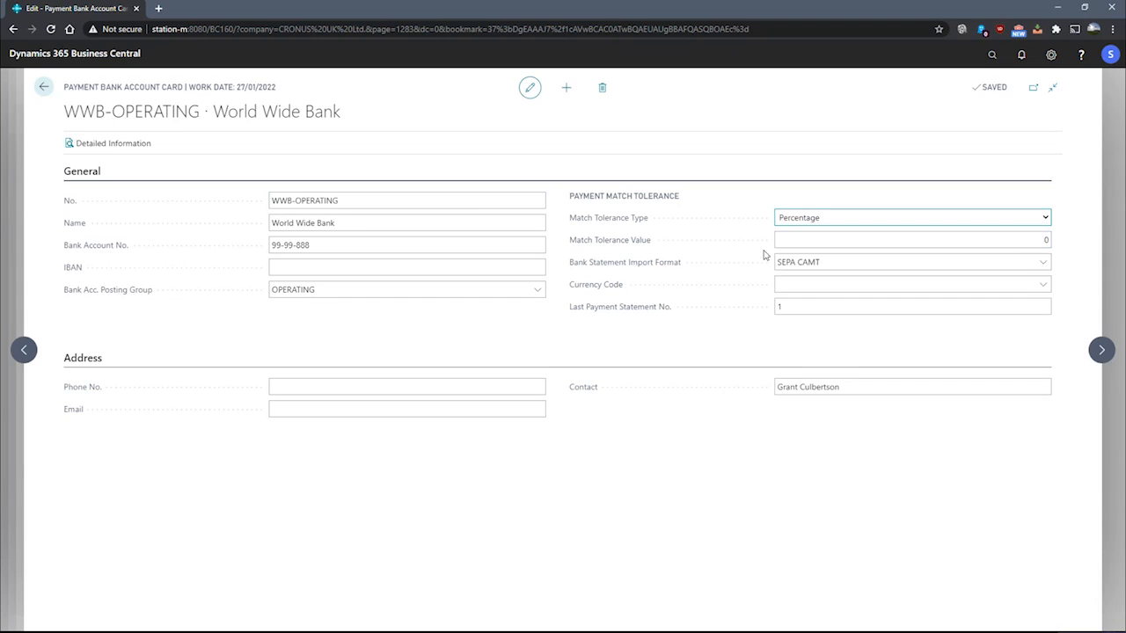
mouse_move(730, 252)
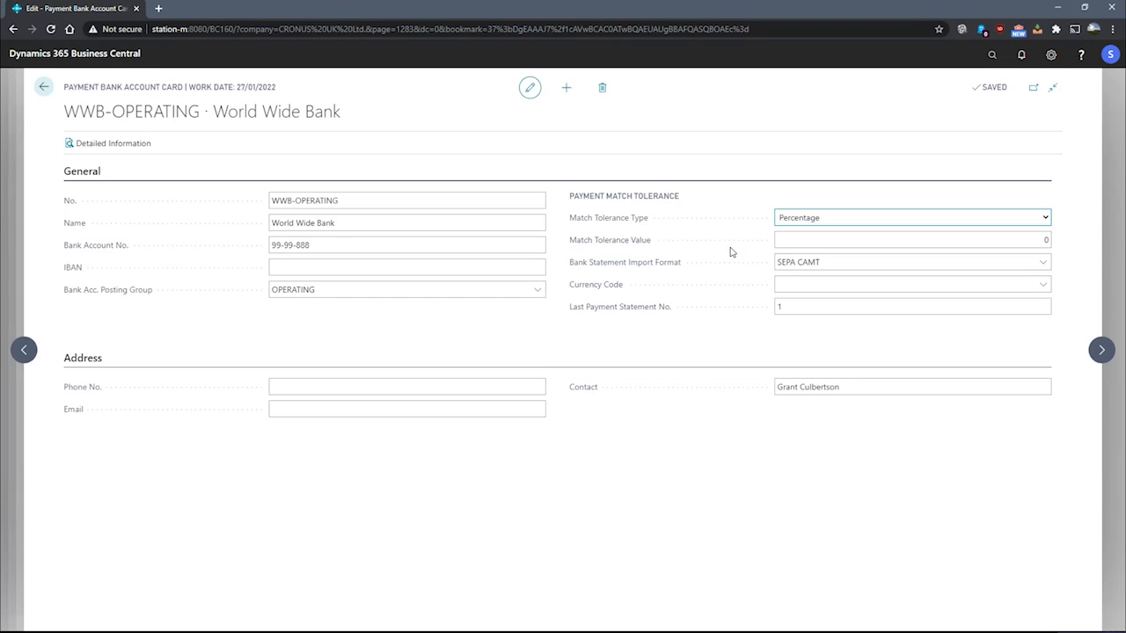
mouse_move(752, 273)
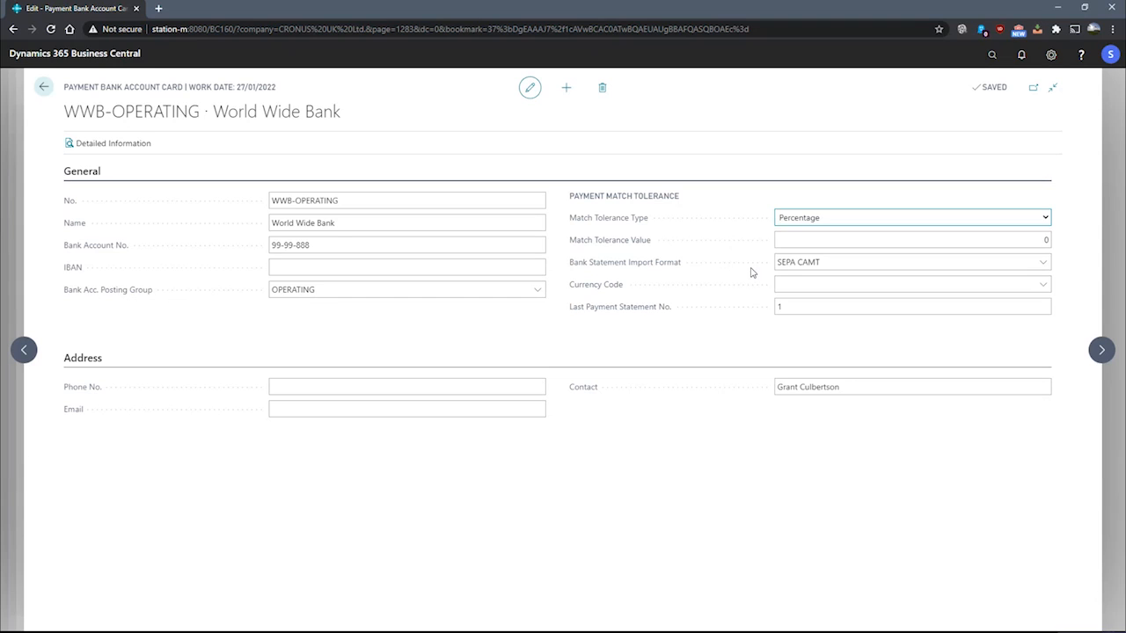